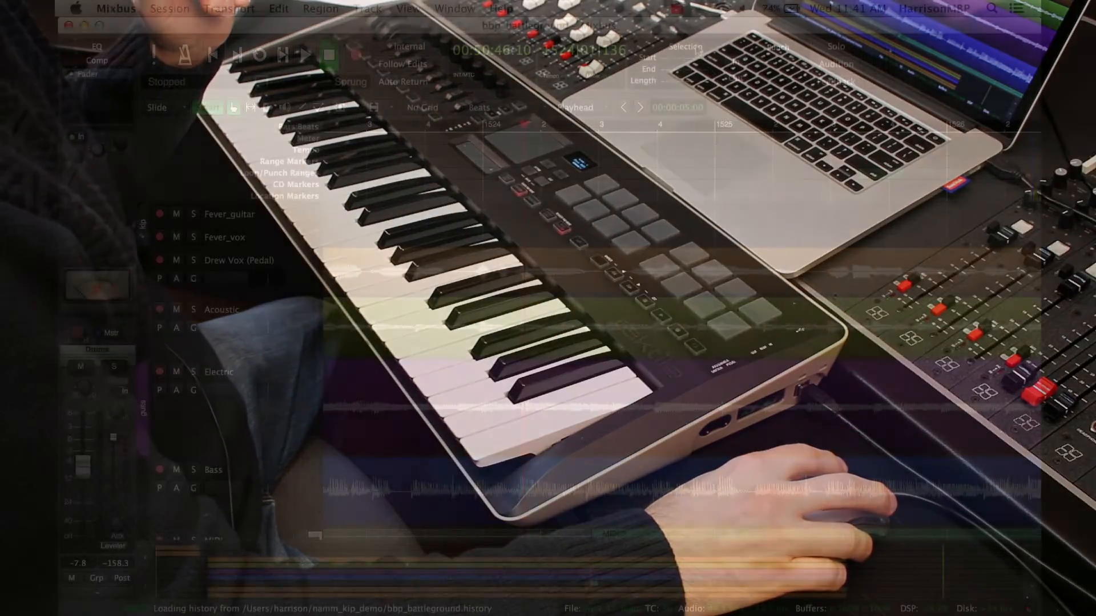
Reach the Control Surfaces preferences page and select the Generic MIDI protocol row.
{"action": "left_click", "coordinate": [117, 8]}
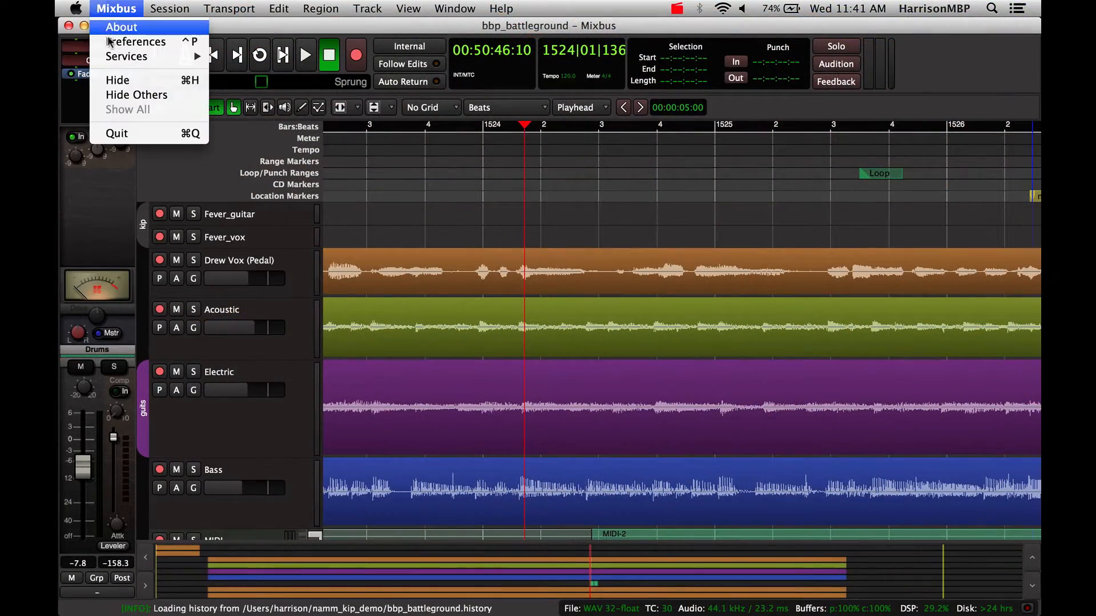
{"action": "left_click", "coordinate": [135, 41]}
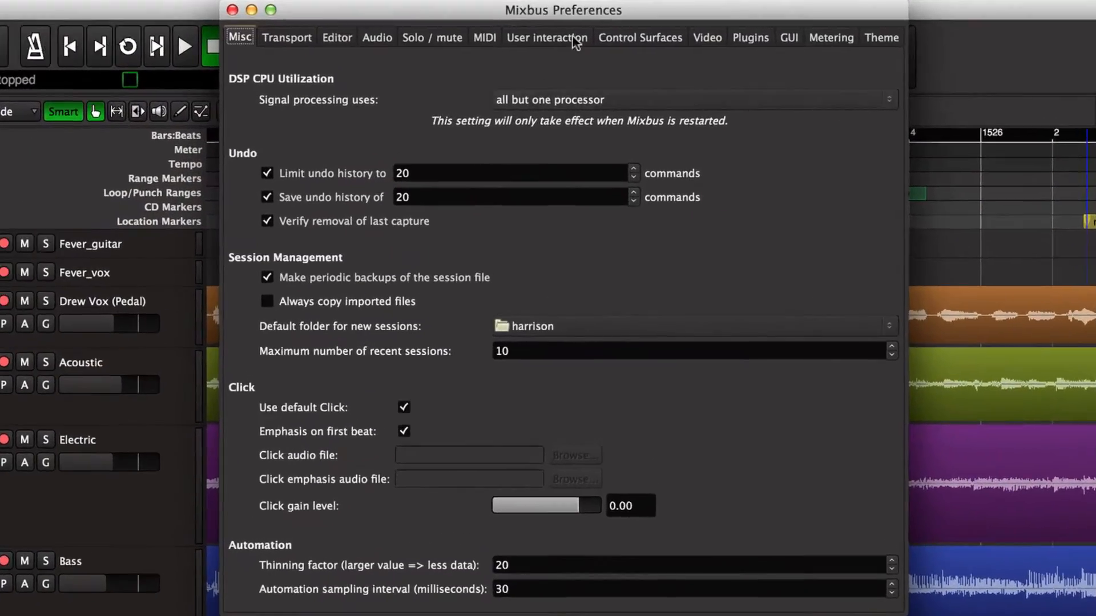
{"action": "left_click", "coordinate": [639, 37]}
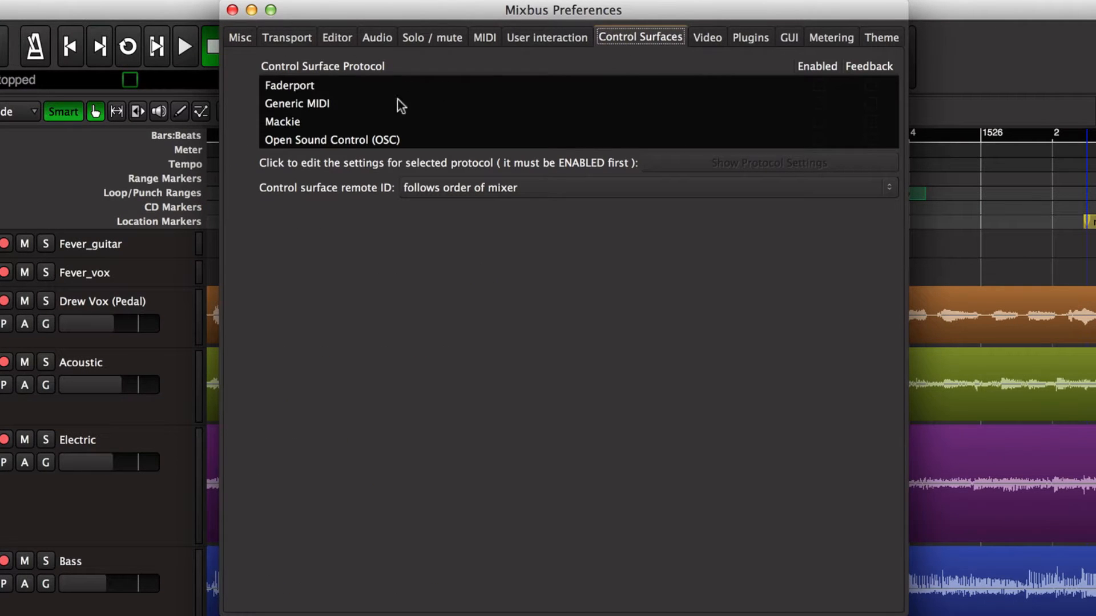
{"action": "mouse_move", "coordinate": [293, 122]}
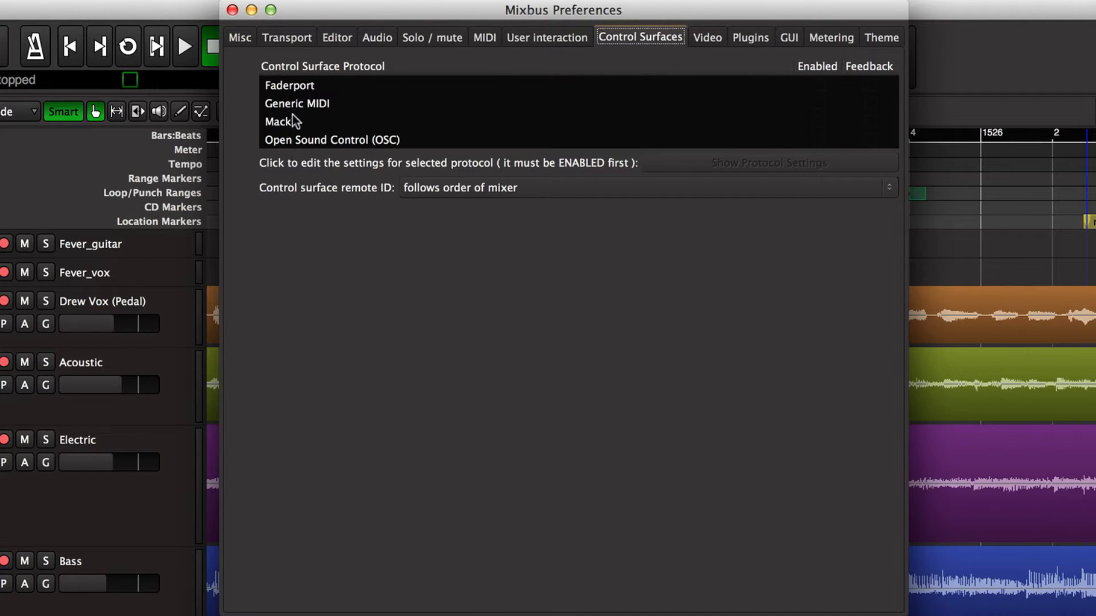
{"action": "left_click", "coordinate": [297, 102]}
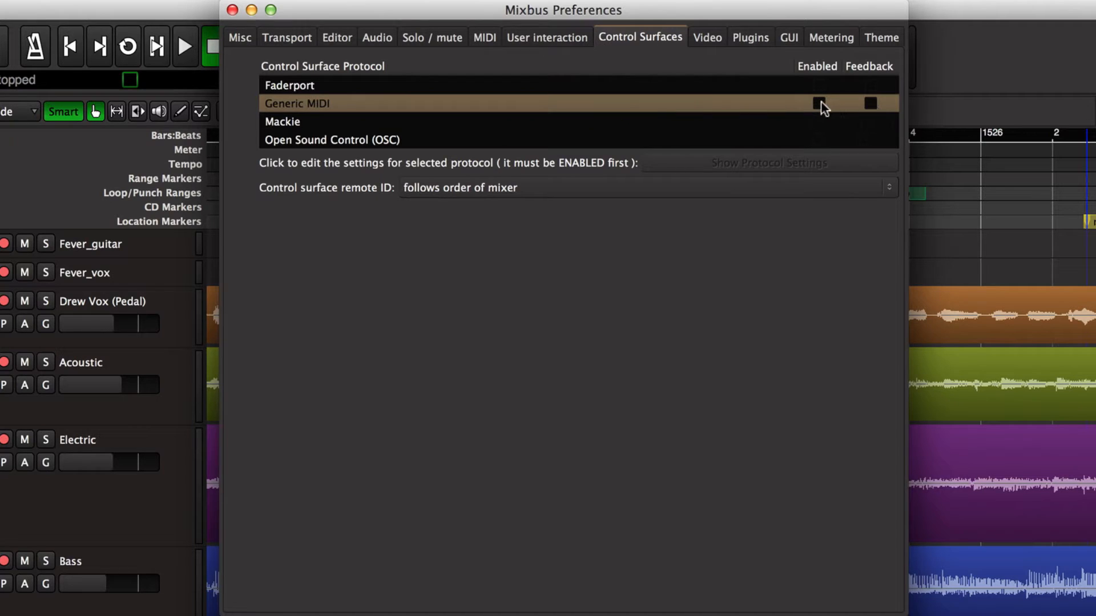
Enable Generic MIDI with input from taktile-49 KEYBOARD/CTRL and output to taktile-49 CTRL.
{"action": "left_click", "coordinate": [817, 104]}
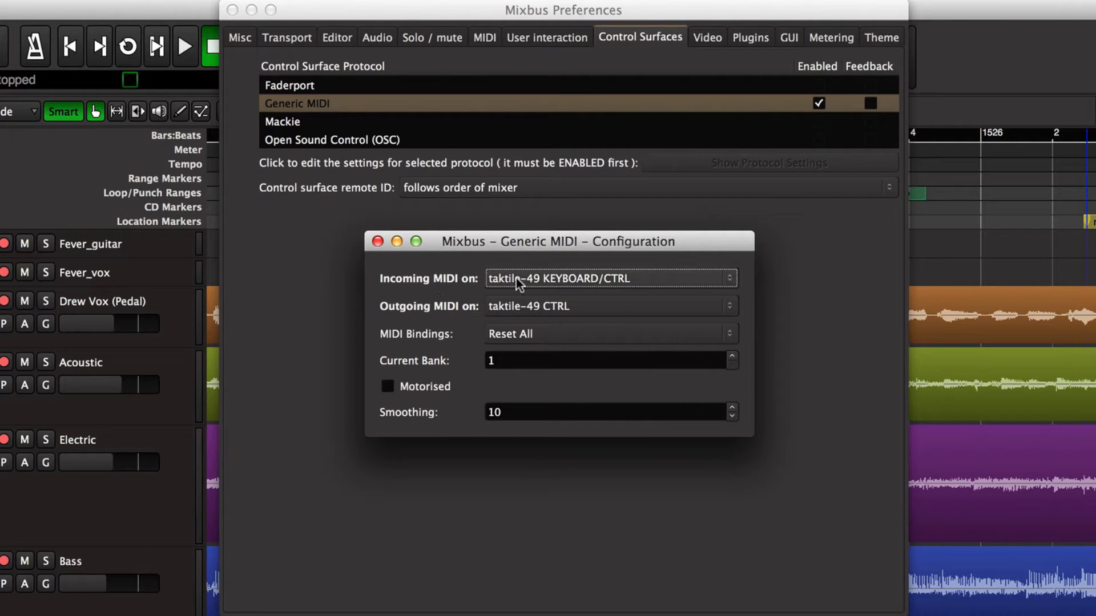
{"action": "left_click", "coordinate": [609, 279]}
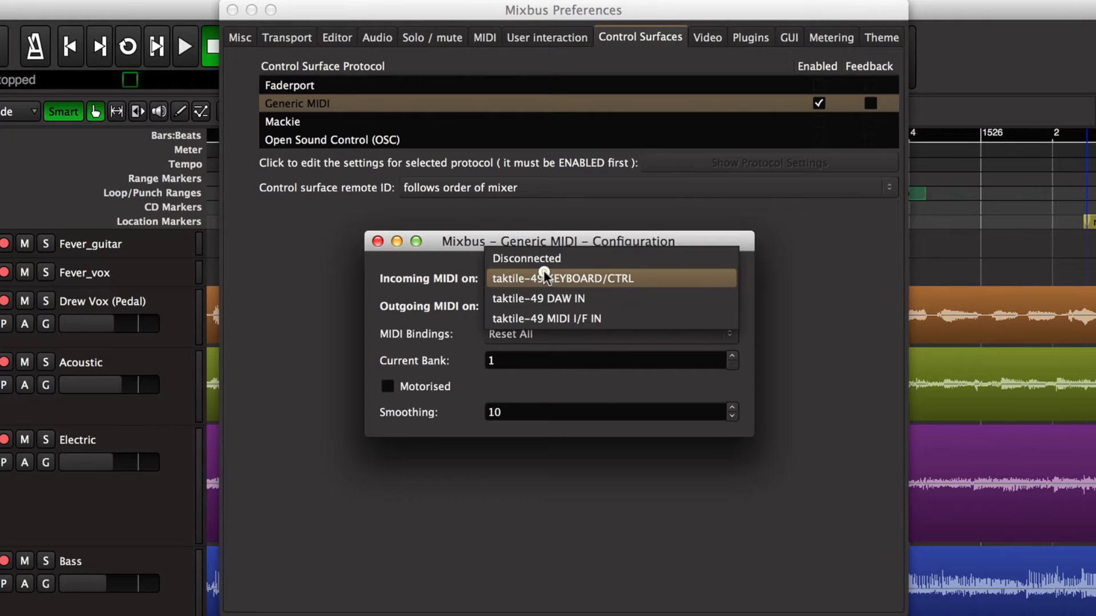
{"action": "left_click", "coordinate": [562, 278]}
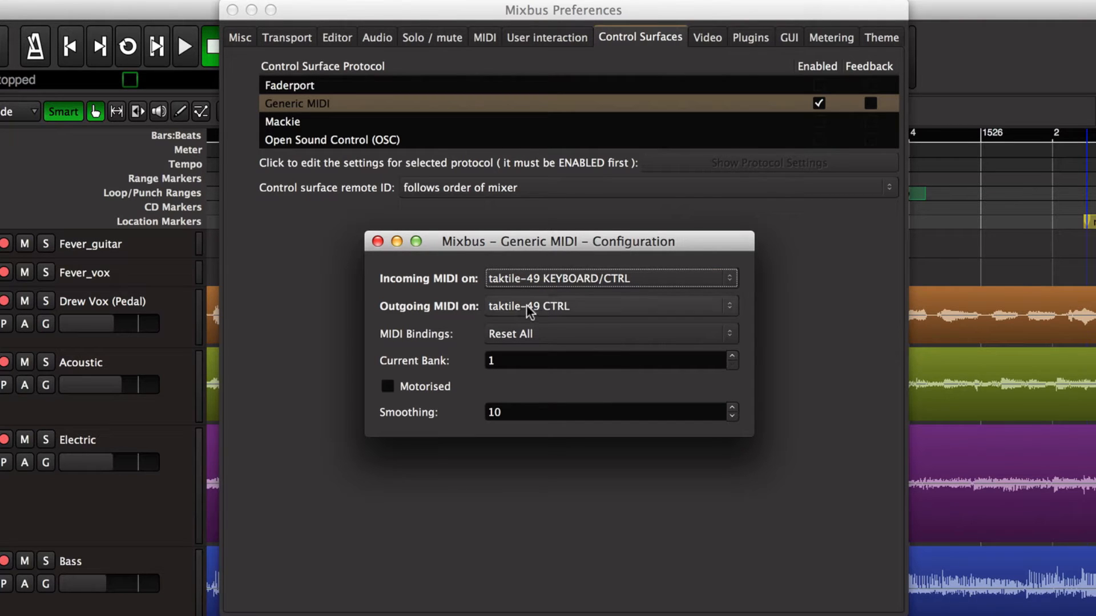
{"action": "left_click", "coordinate": [609, 306]}
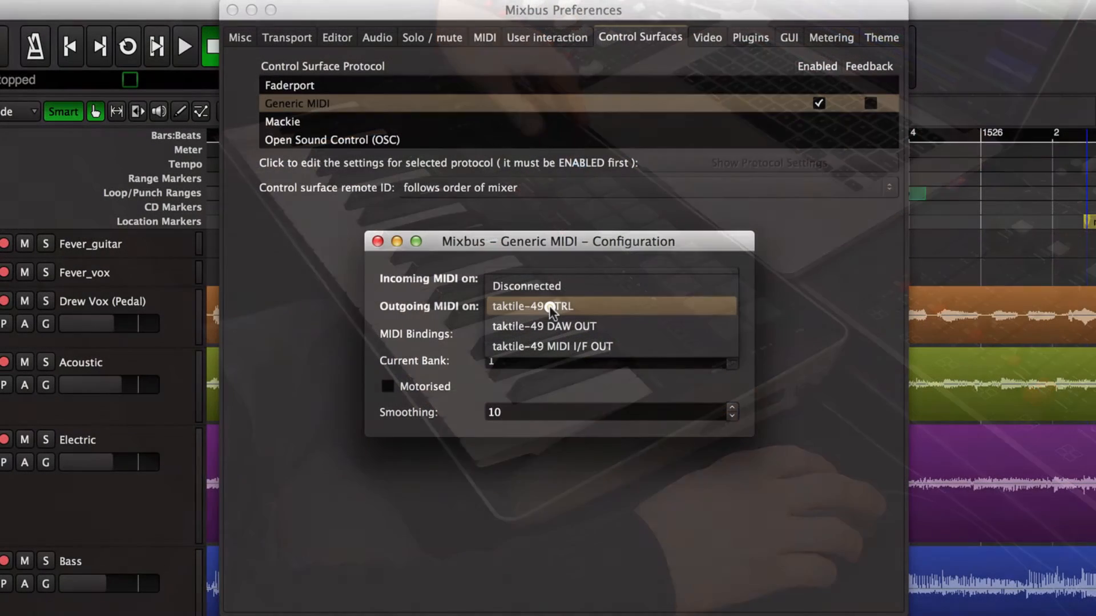
{"action": "left_click", "coordinate": [533, 306]}
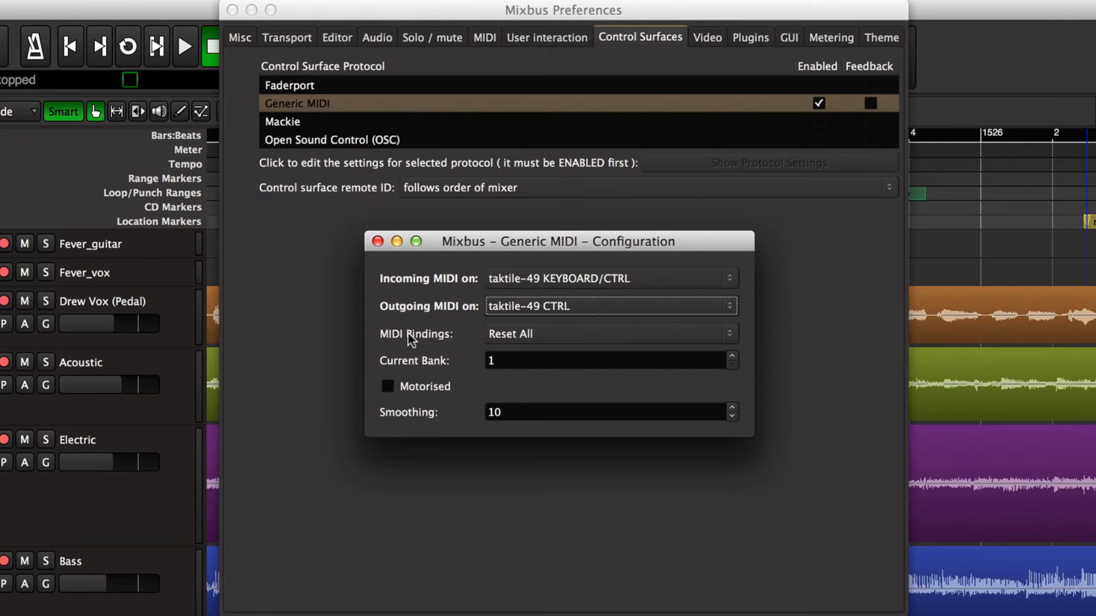
Choose the Korg Taktile ( mode 9 ) binding map and leave the preferences.
{"action": "left_click", "coordinate": [609, 333]}
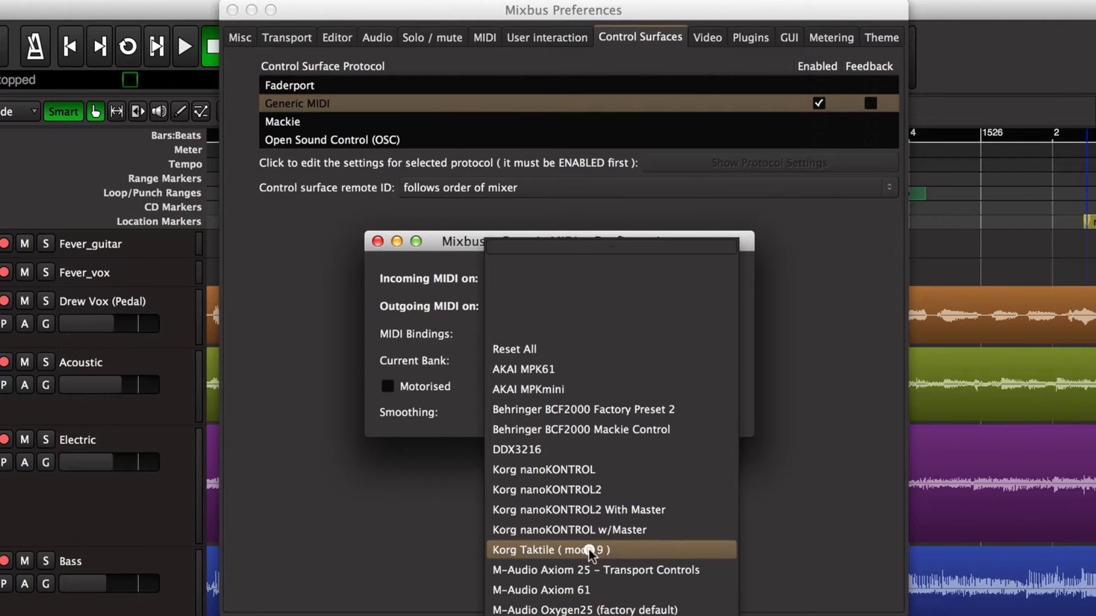
{"action": "mouse_move", "coordinate": [573, 552]}
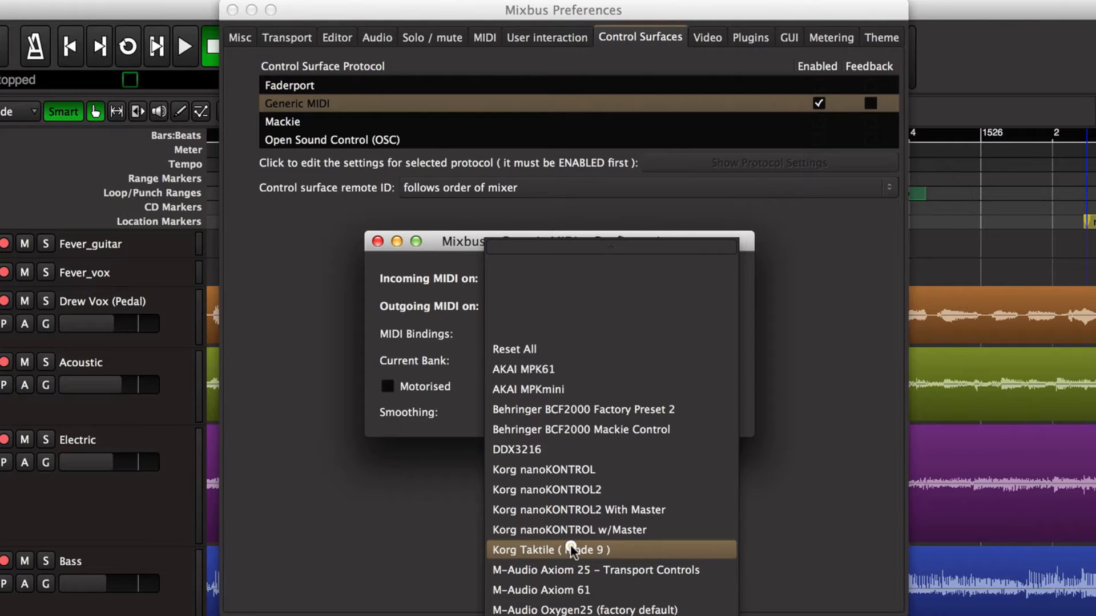
{"action": "left_click", "coordinate": [550, 550]}
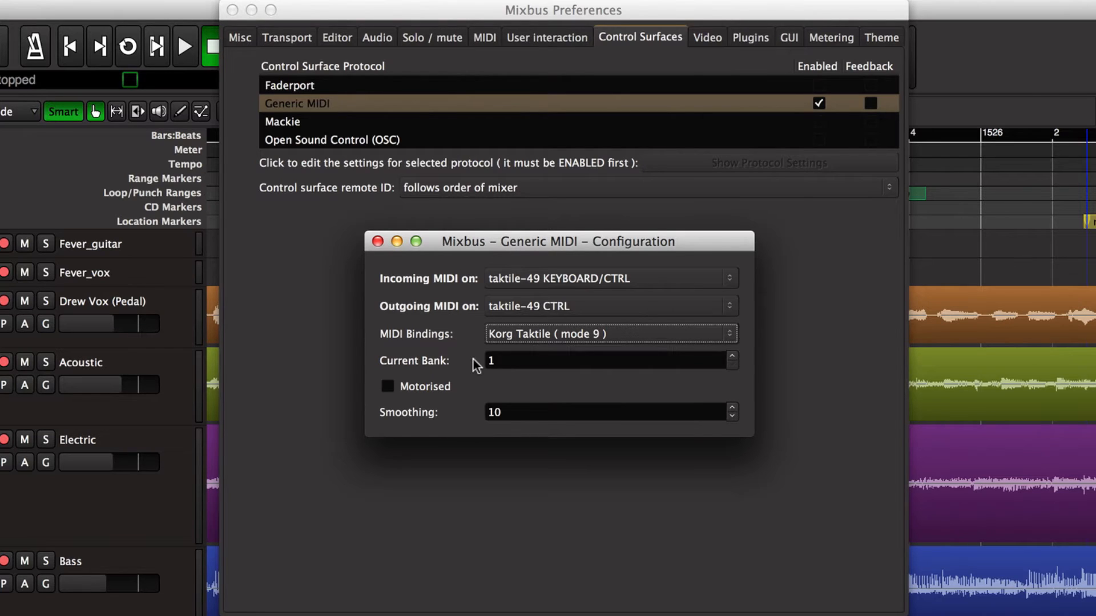
{"action": "mouse_move", "coordinate": [475, 364]}
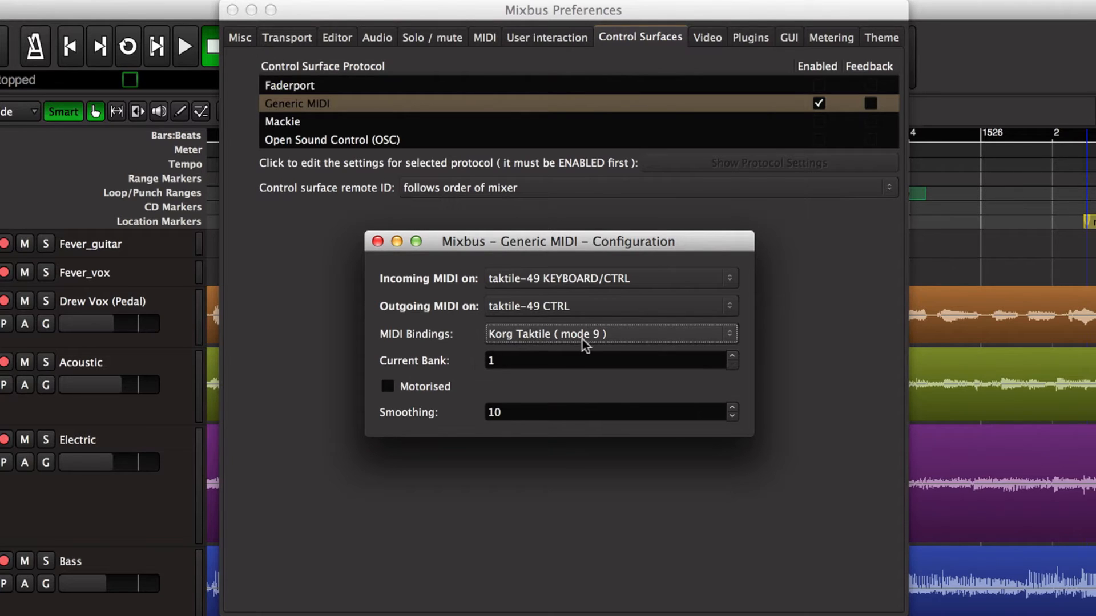
{"action": "mouse_move", "coordinate": [580, 346]}
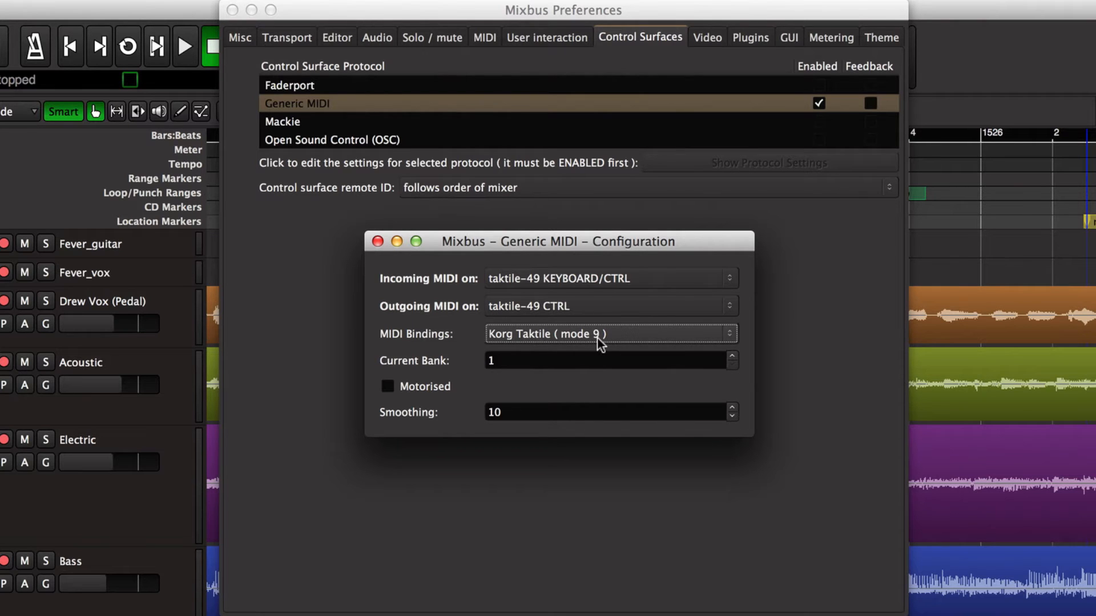
{"action": "left_click", "coordinate": [376, 241]}
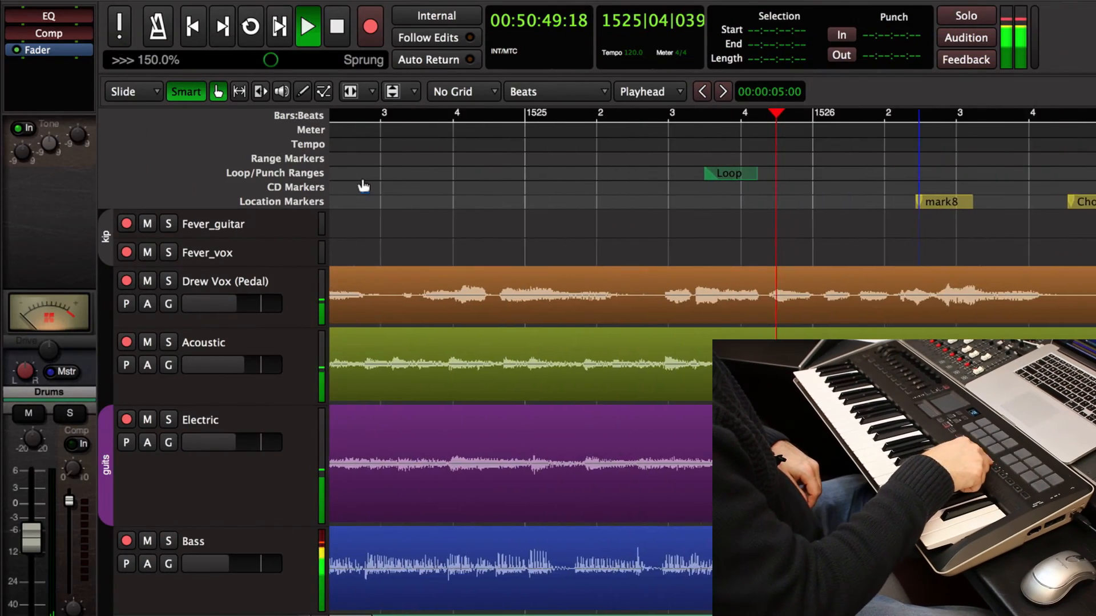
Switch to the Mixer window and reopen the Control Surfaces preferences over it.
{"action": "left_click", "coordinate": [305, 26]}
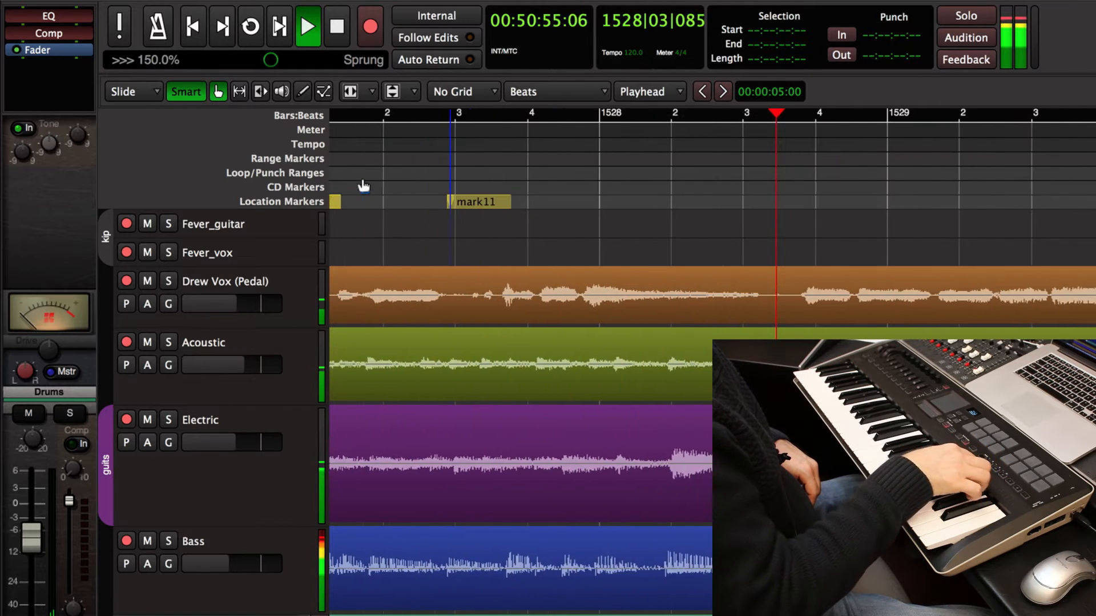
{"action": "left_click", "coordinate": [336, 26]}
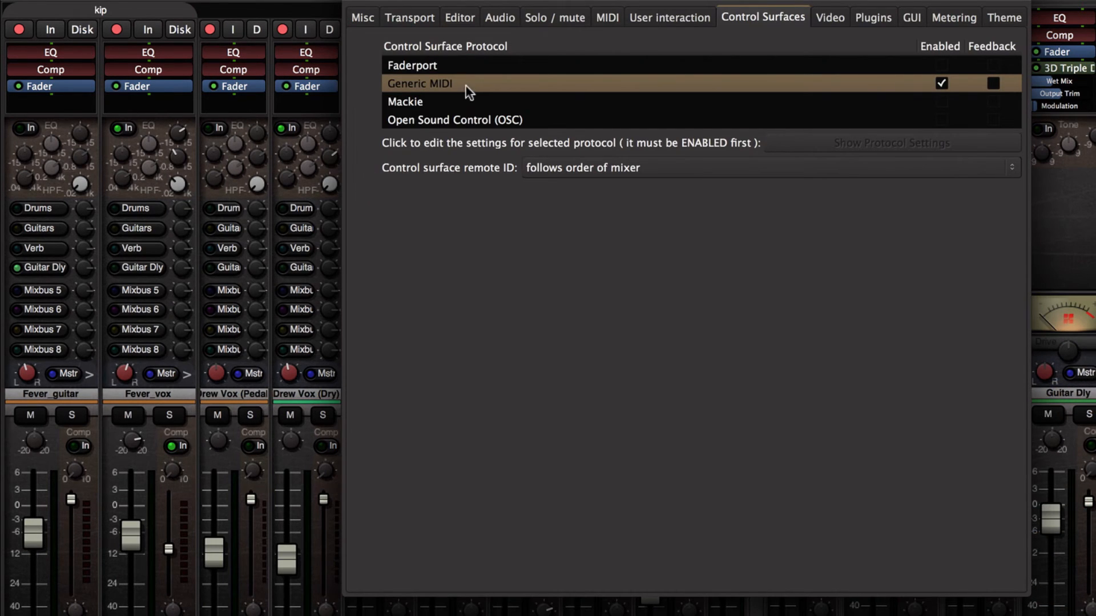
Reopen the Generic MIDI settings and raise Smoothing from 10 to 35.
{"action": "left_click", "coordinate": [890, 143]}
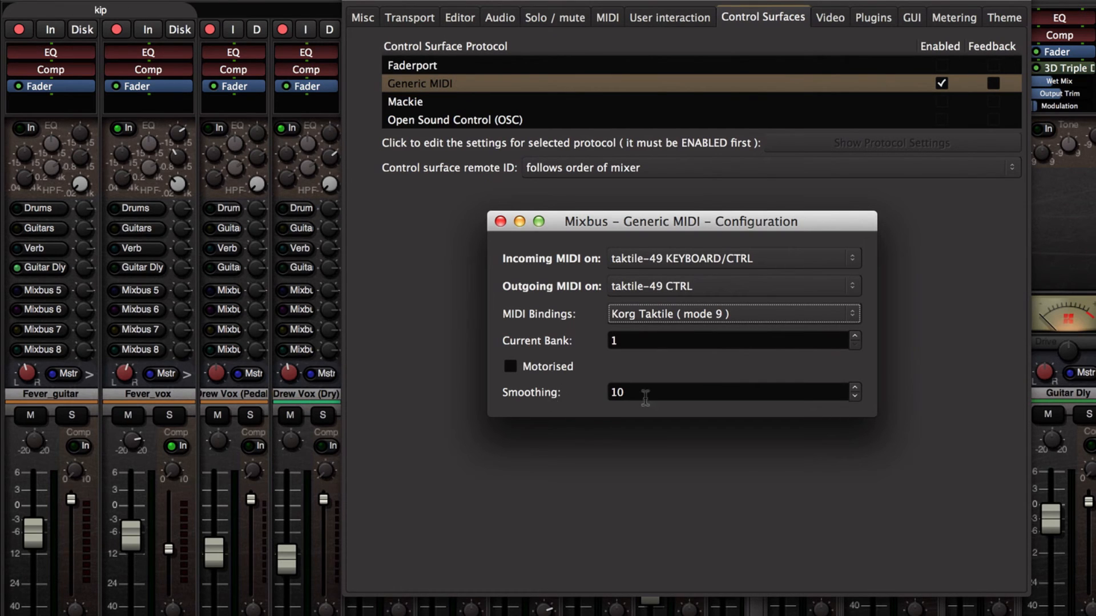
{"action": "left_click", "coordinate": [854, 387]}
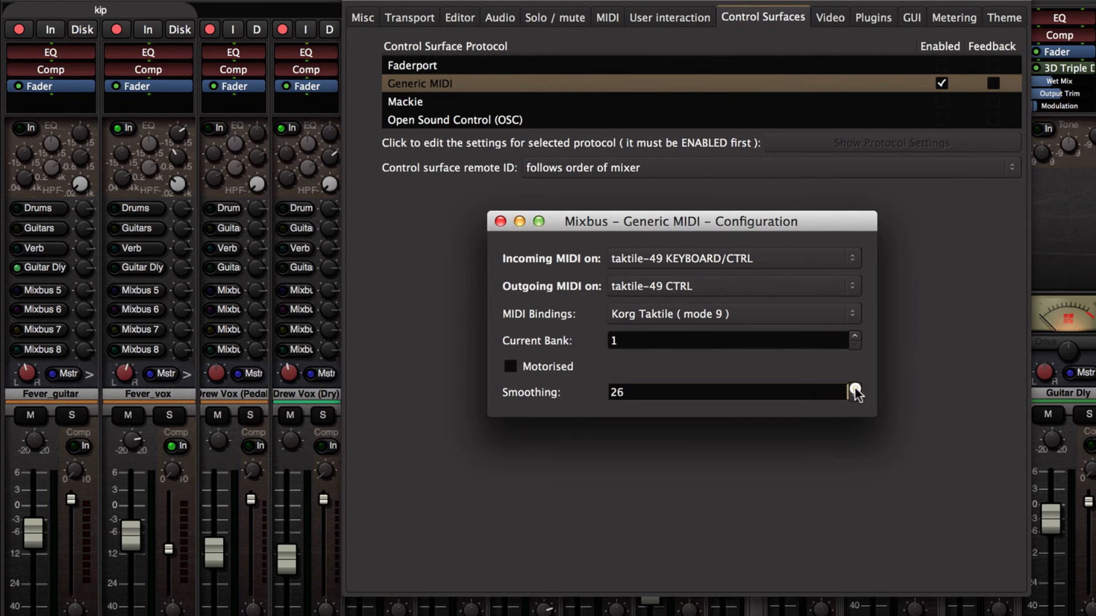
{"action": "left_click", "coordinate": [853, 388]}
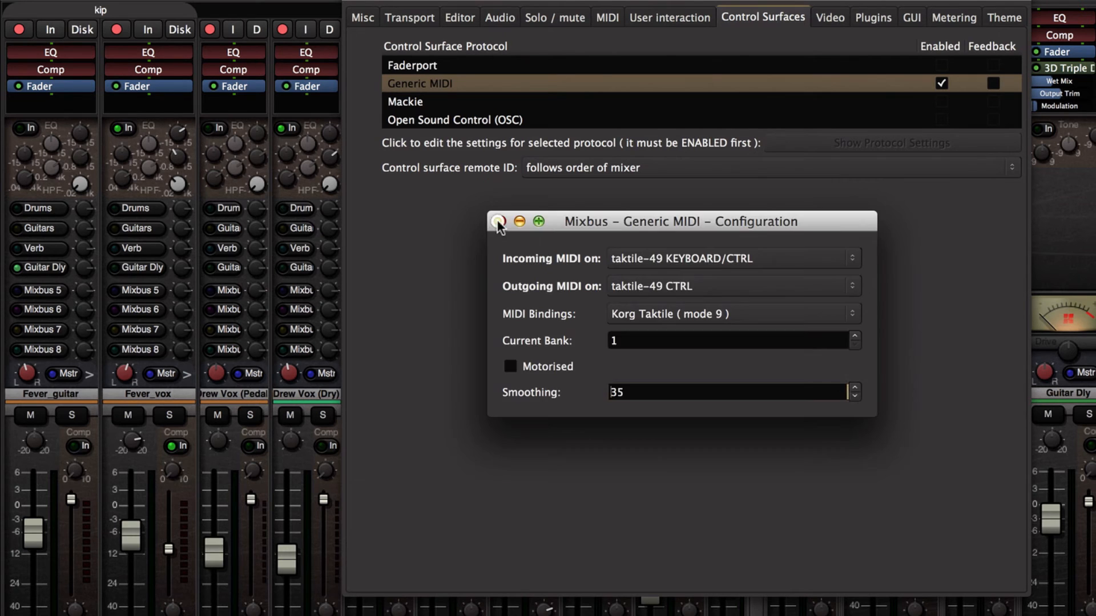